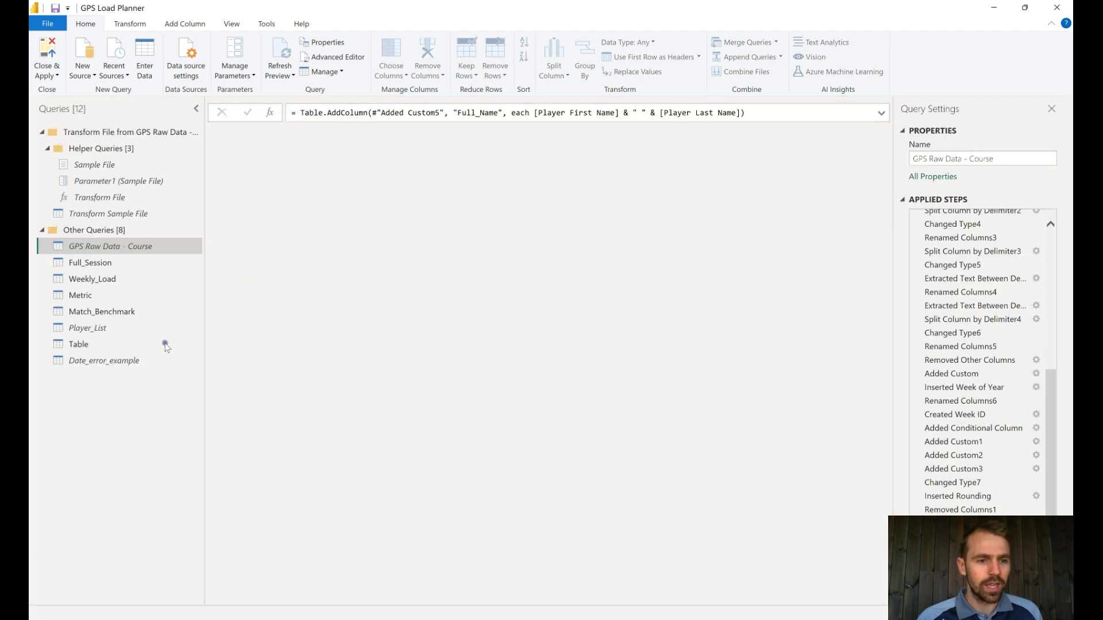
Switch to the Date_error_example query and select its text Session Date column of dotted dates
left_click(103, 360)
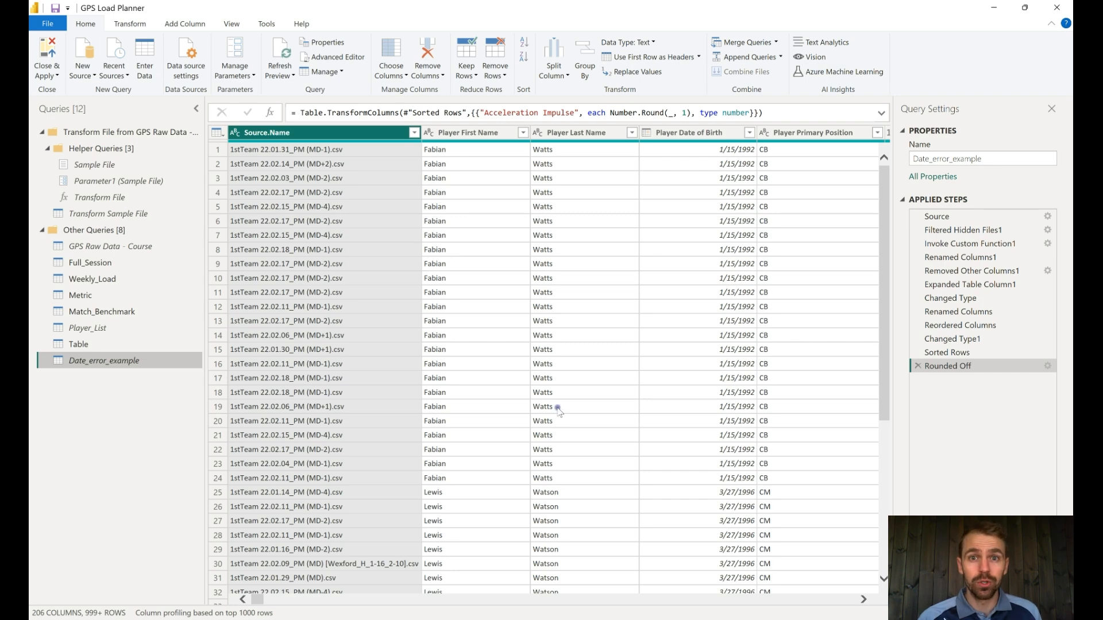
mouse_move(732, 398)
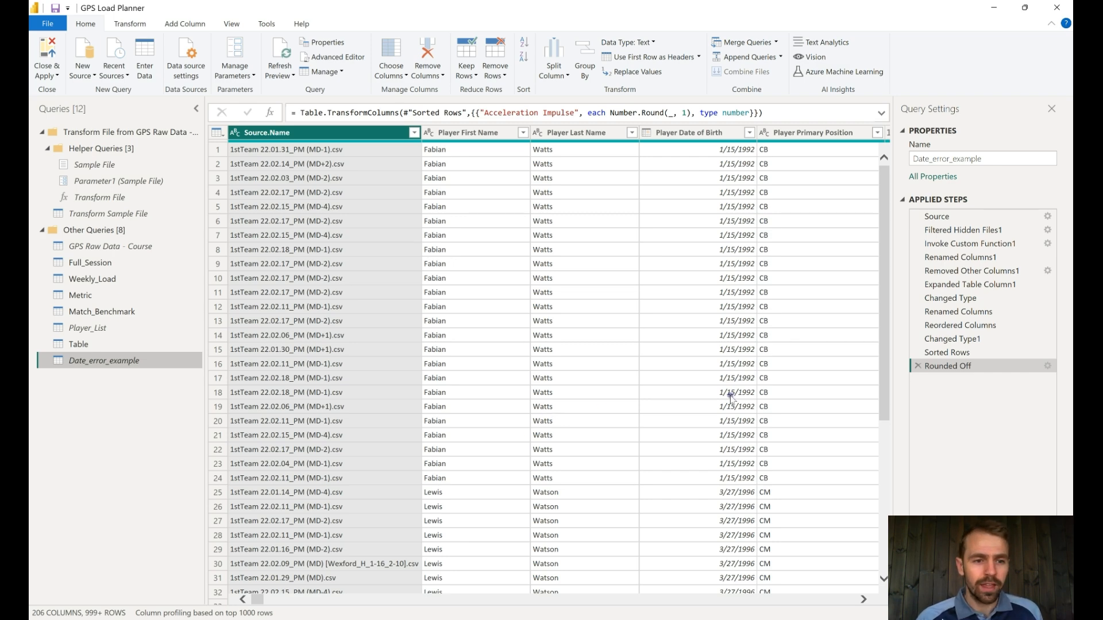
scroll("right", 3)
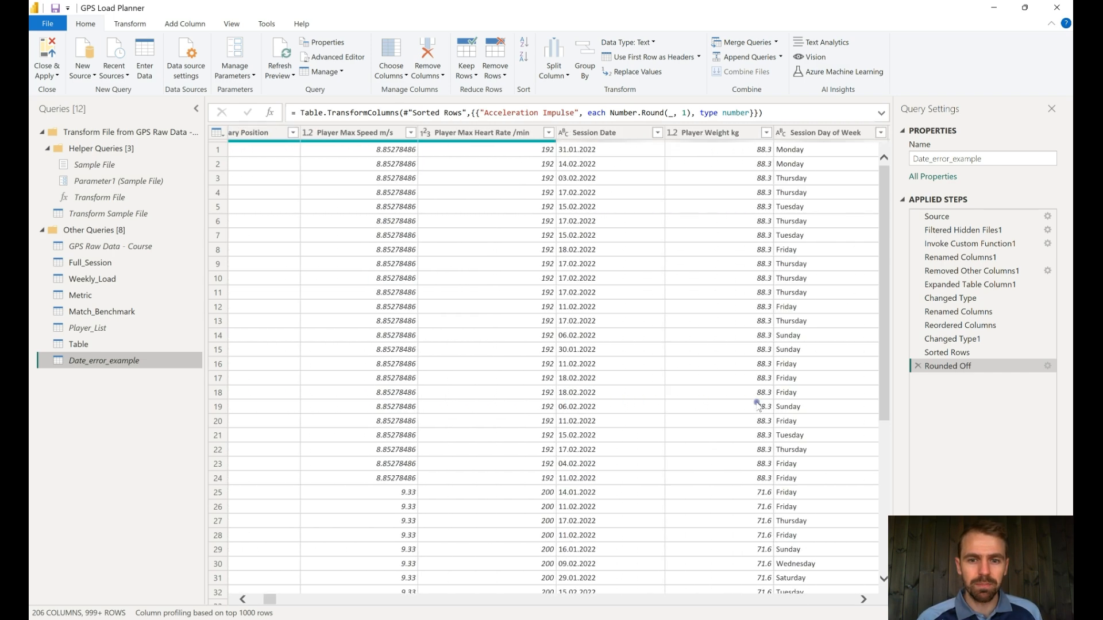
scroll("right", 3)
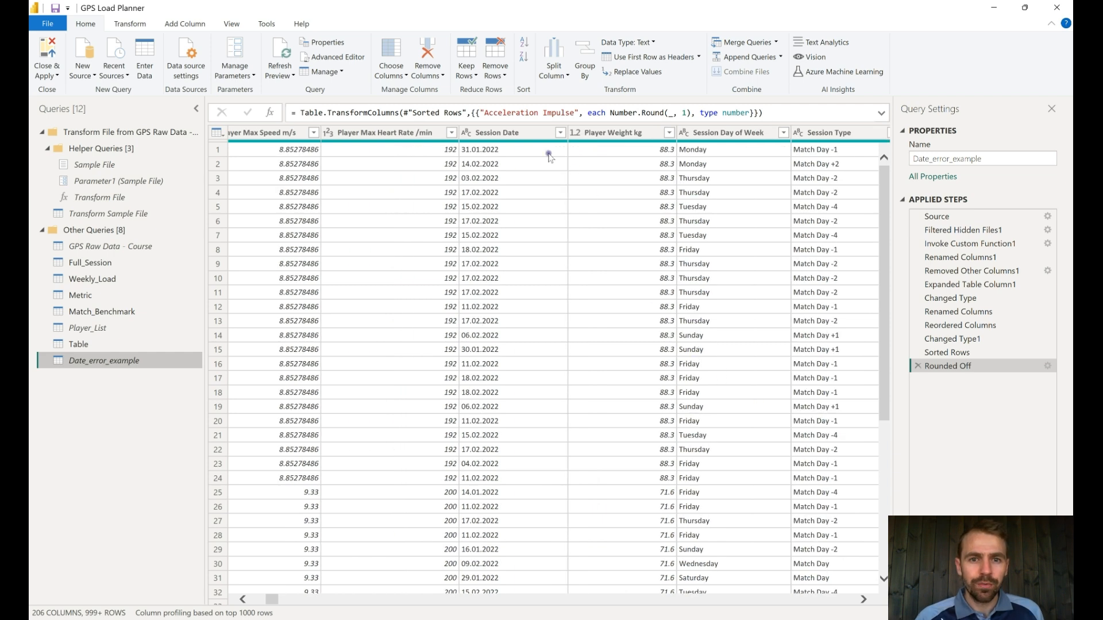
left_click(497, 132)
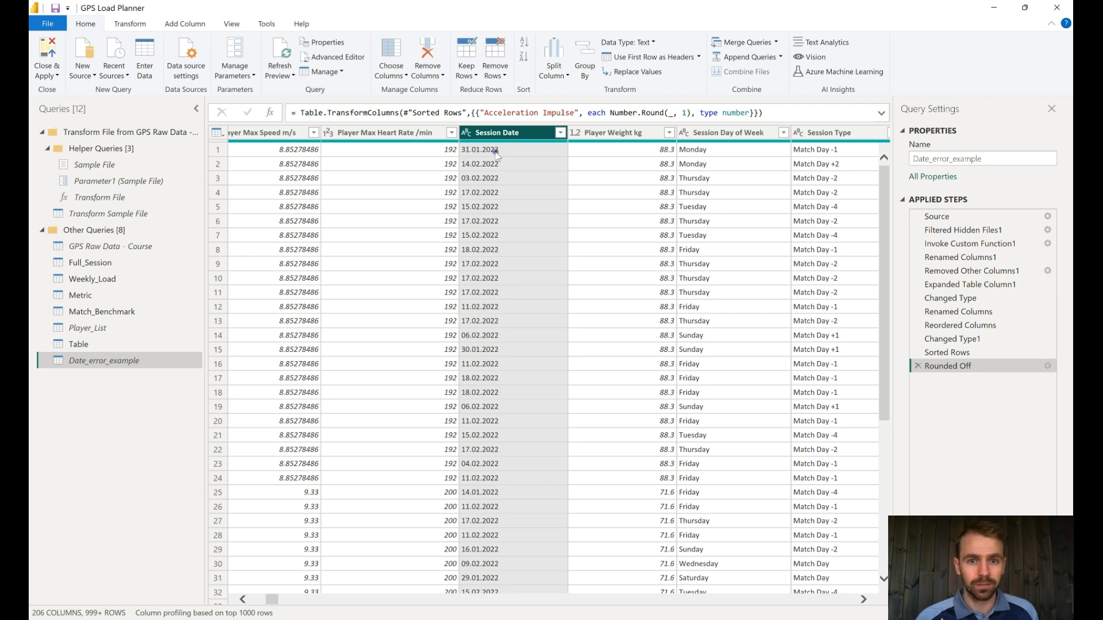
mouse_move(515, 312)
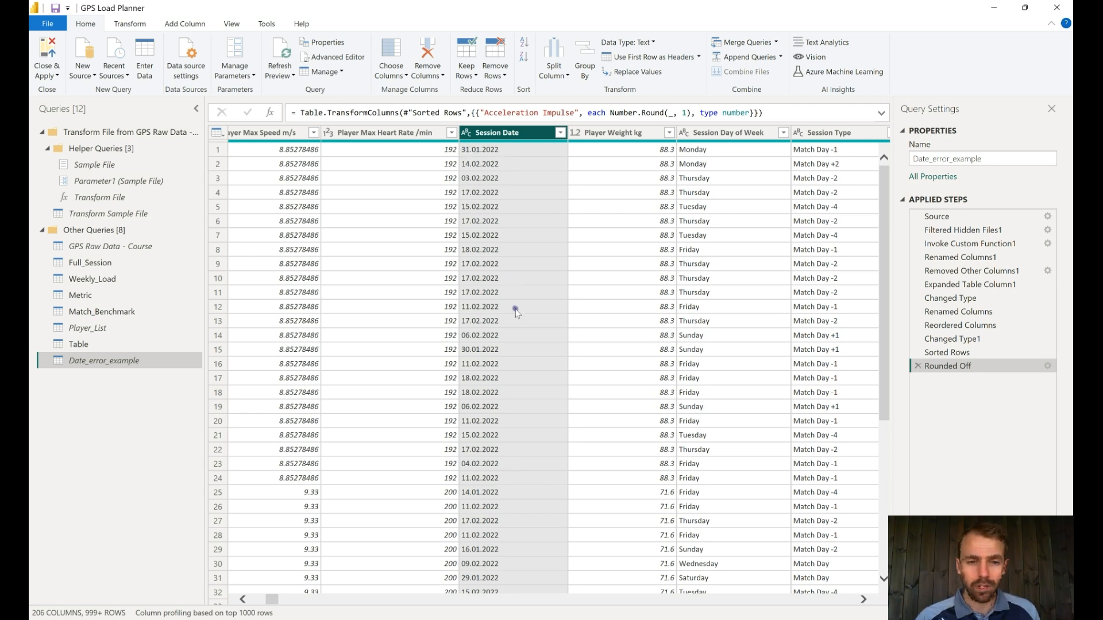
scroll("down", 3)
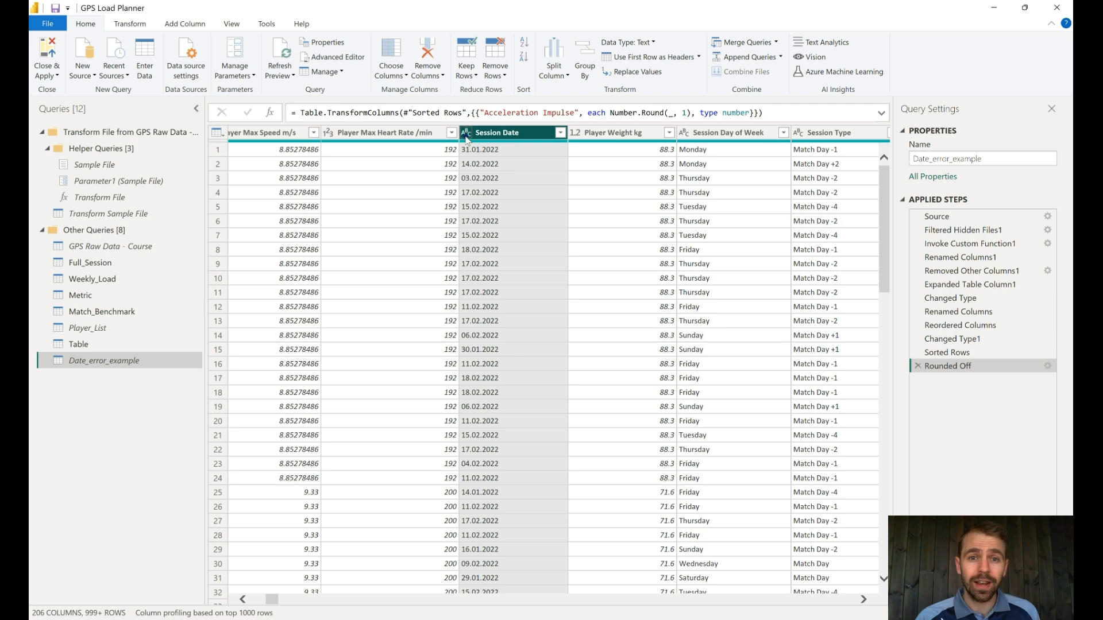
Change Session Date to Date type and inspect a resulting Error cell's parse message
left_click(465, 132)
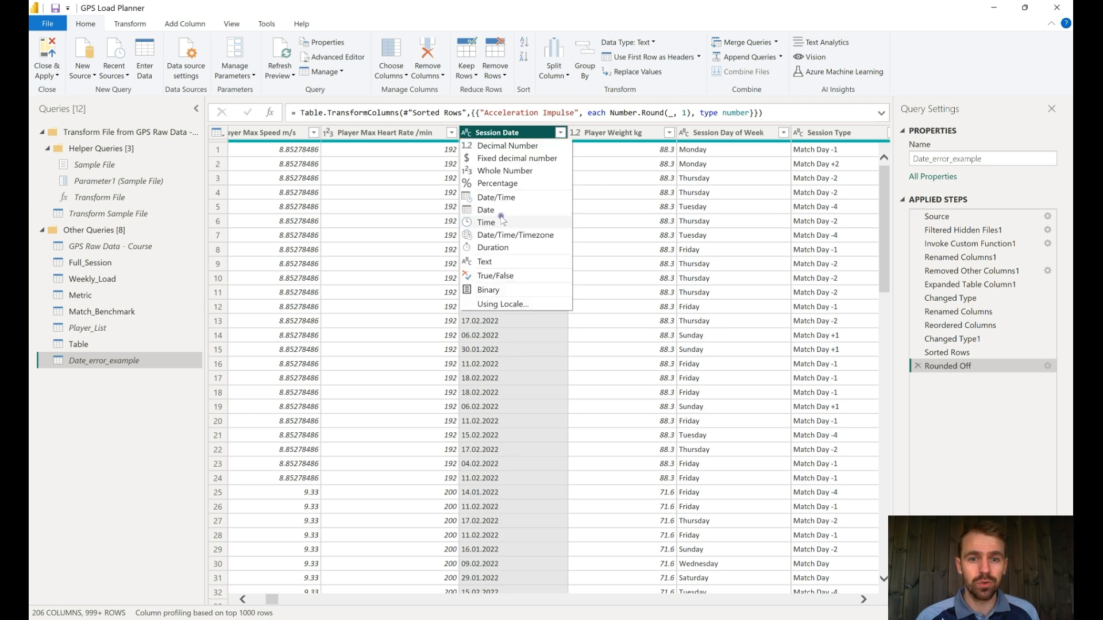
left_click(486, 209)
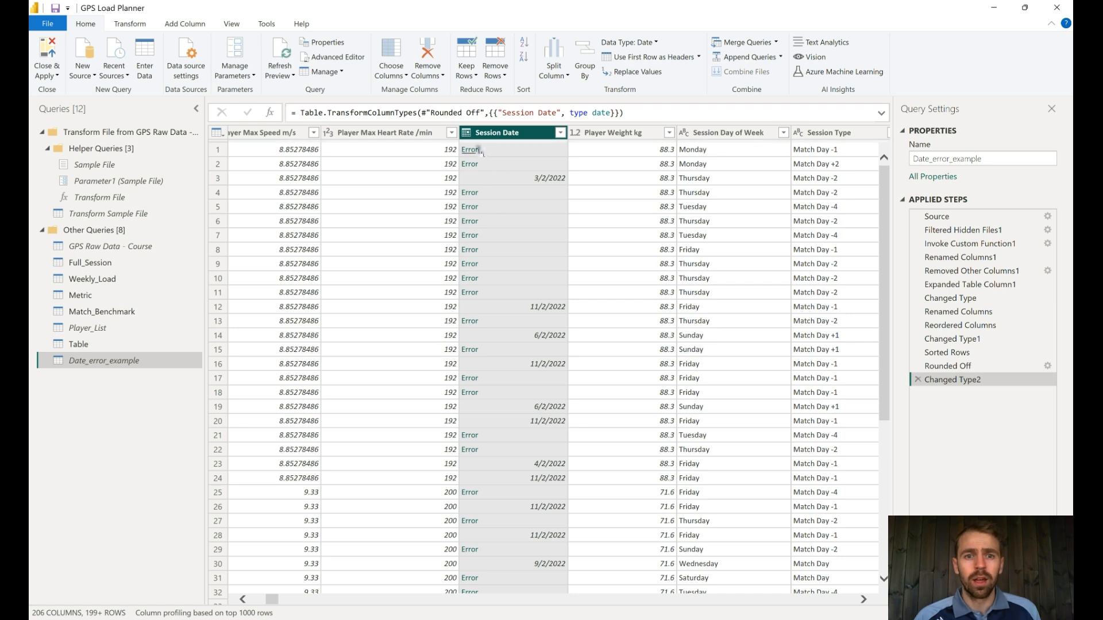
left_click(469, 150)
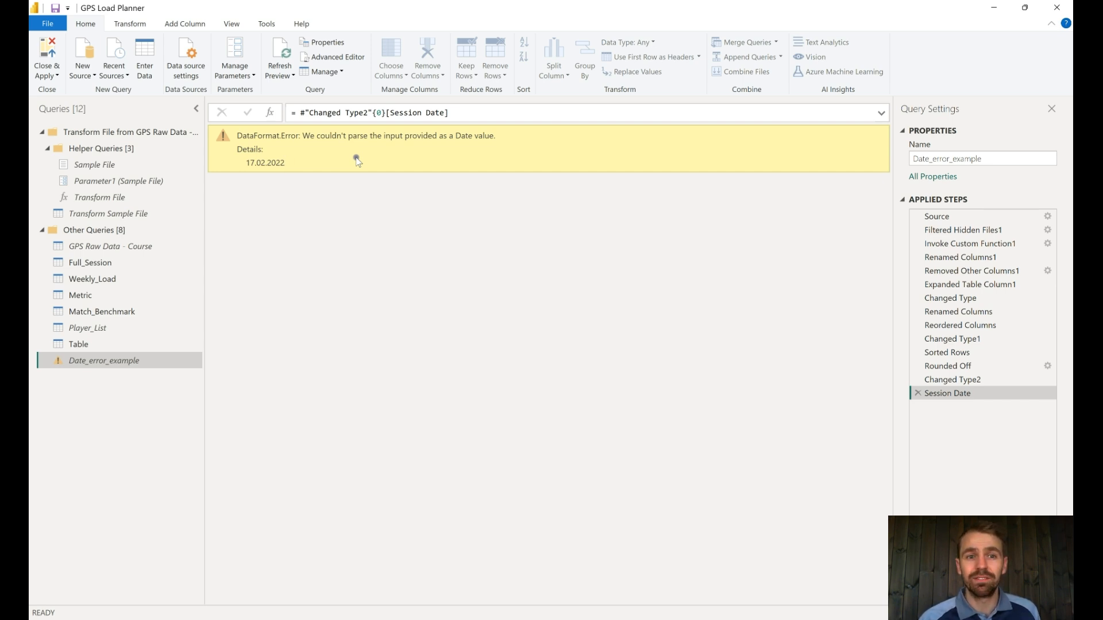
double_click(264, 162)
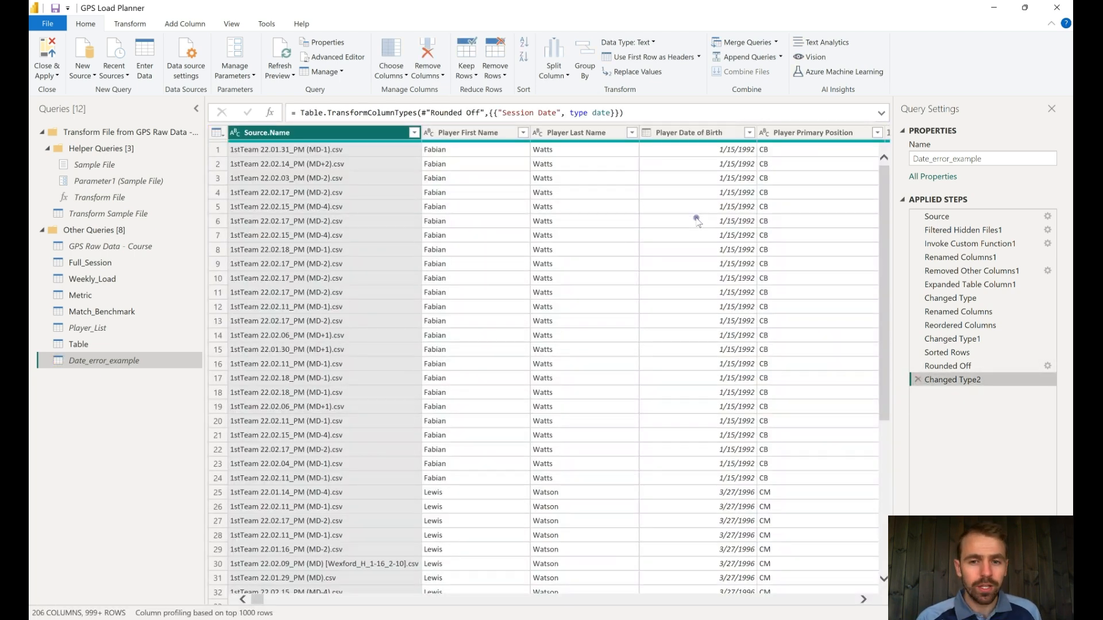
scroll("right", 3)
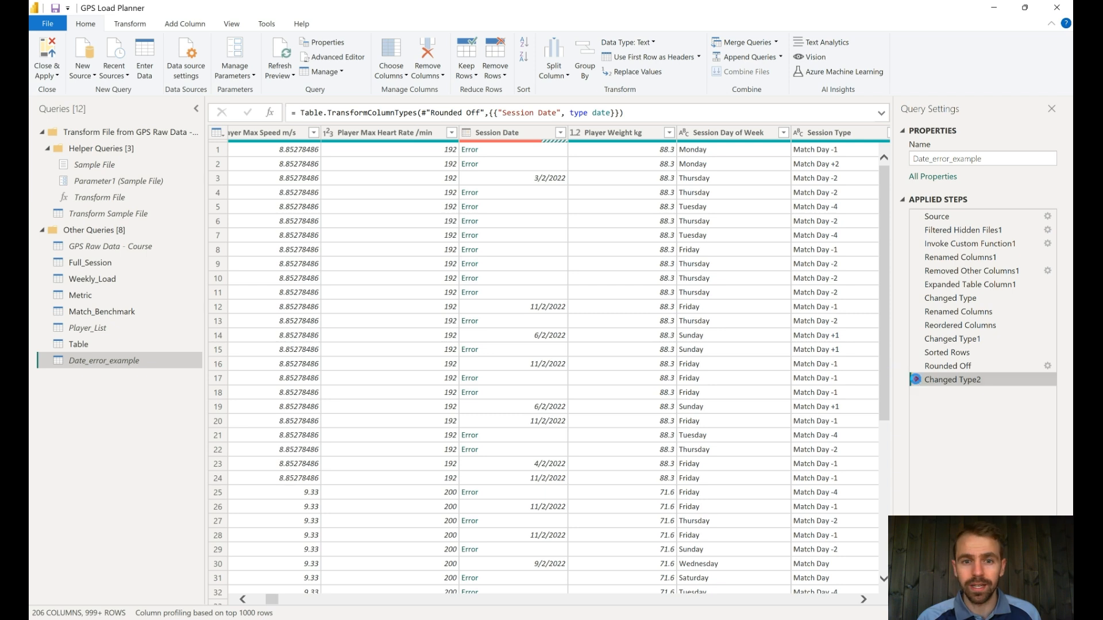
Replace '.' with '/' in Session Date so values read like 31/01/2022
right_click(500, 132)
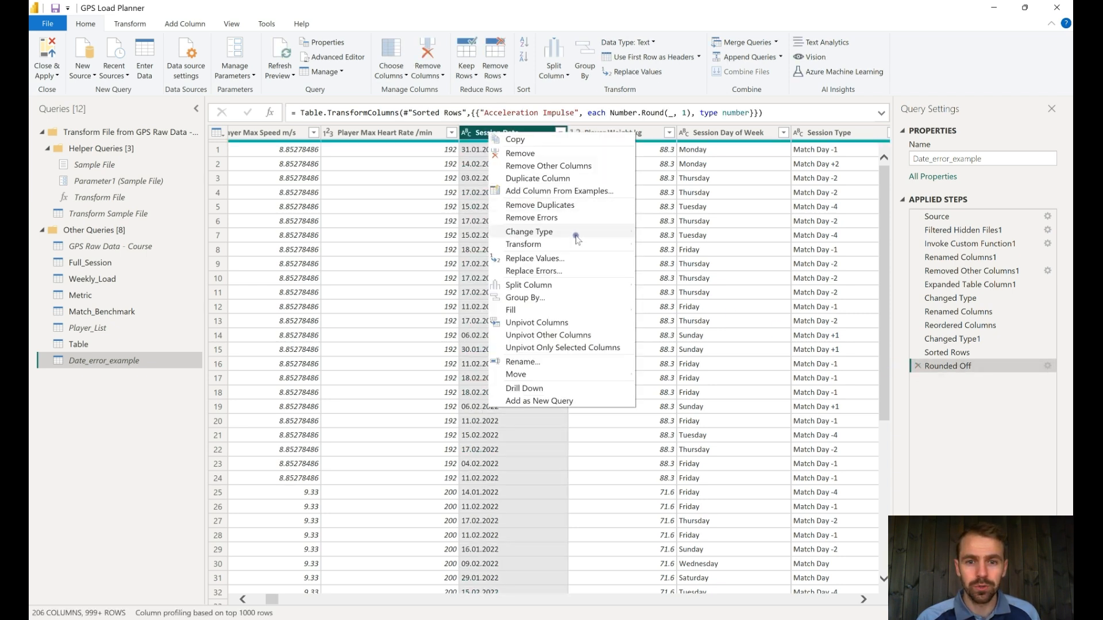
left_click(531, 280)
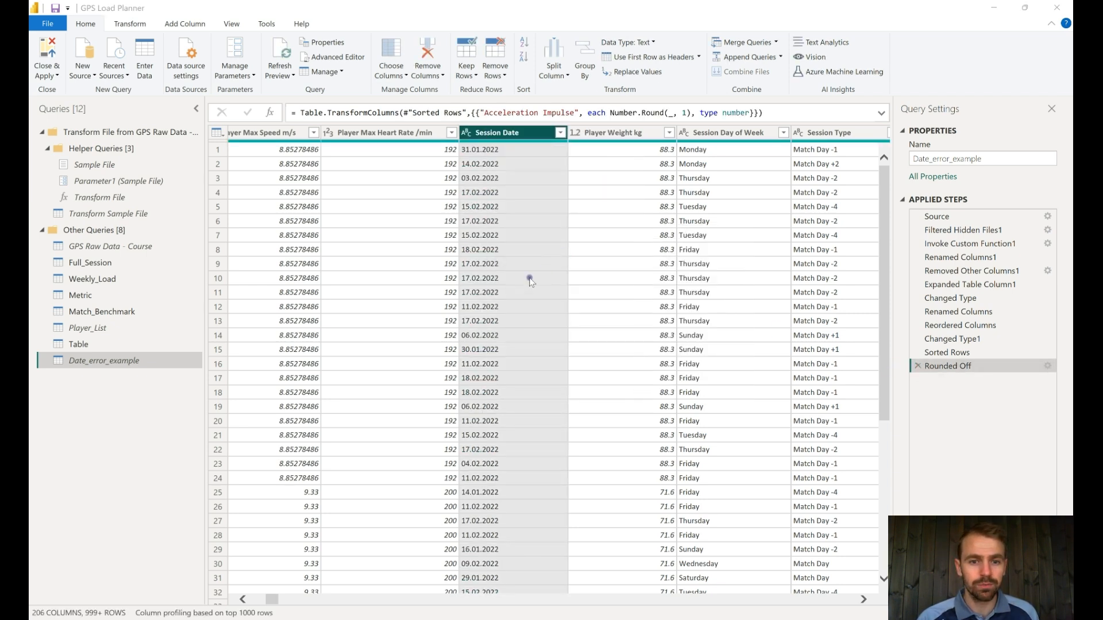
left_click(636, 72)
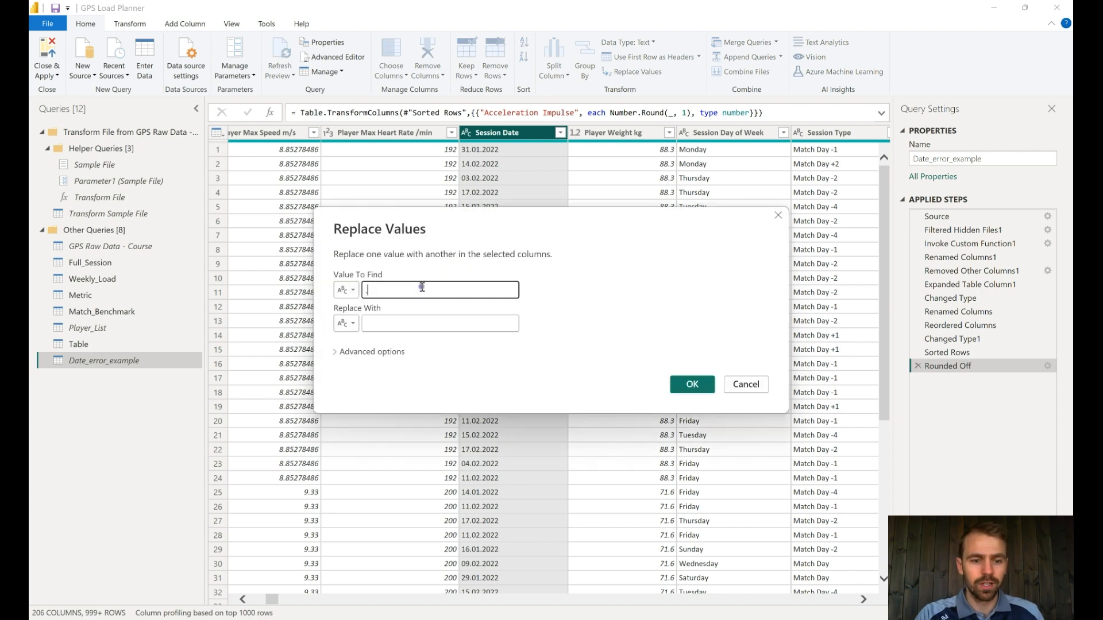
type(".")
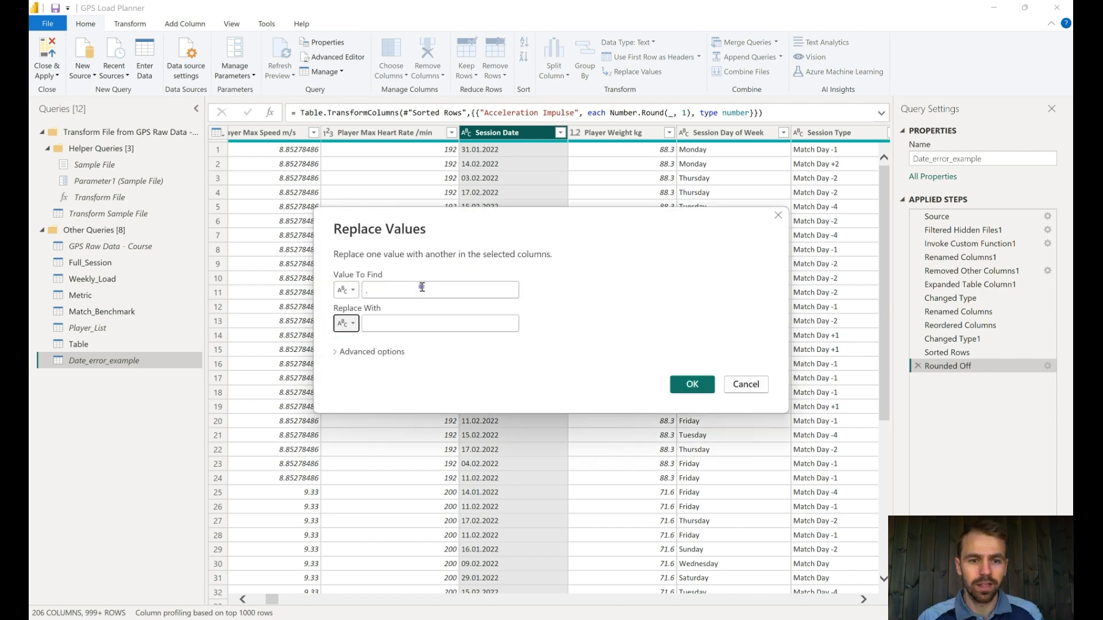
type("/")
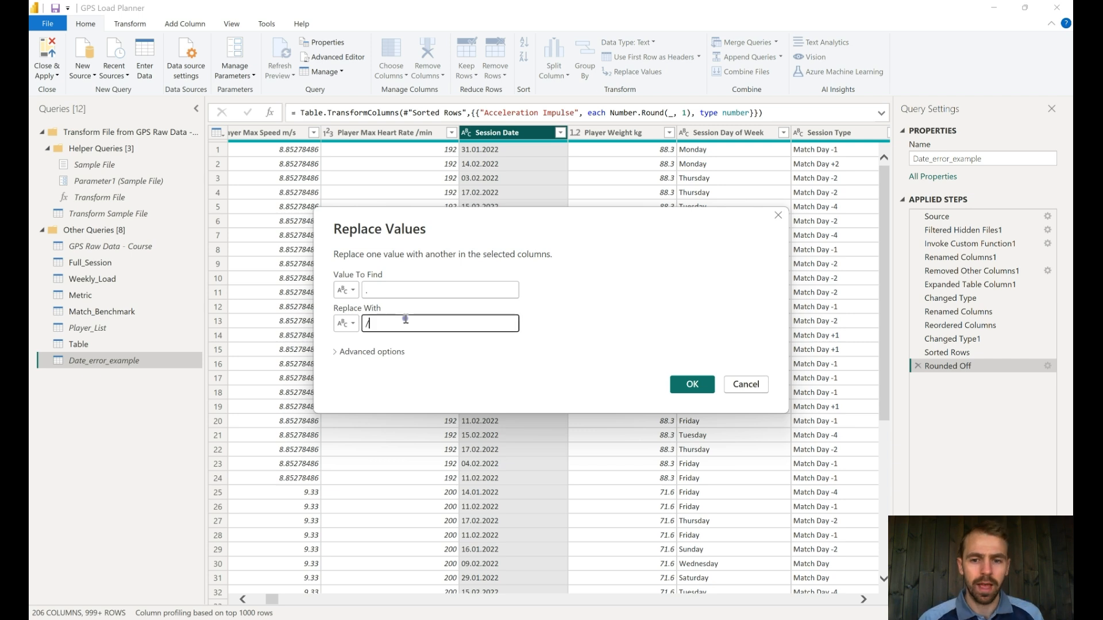
left_click(690, 383)
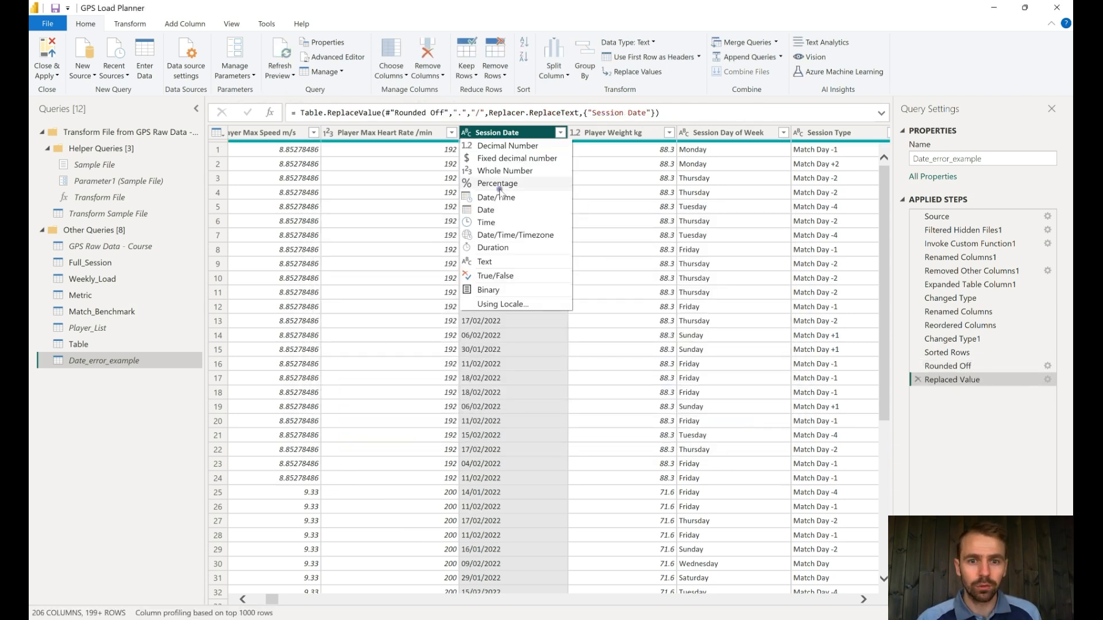
left_click(485, 209)
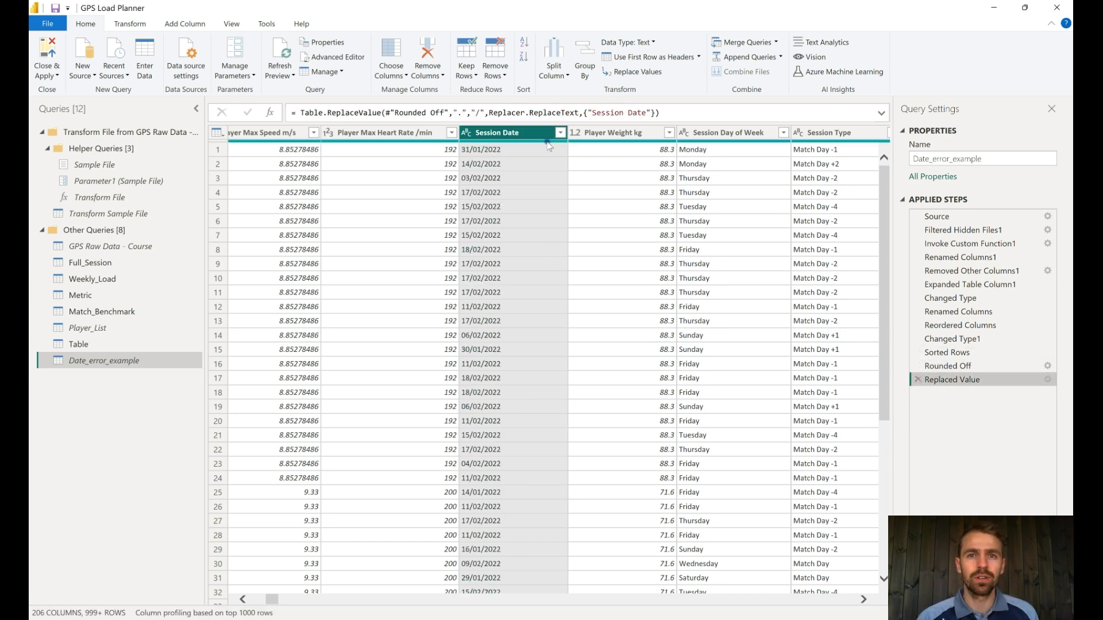
mouse_move(514, 140)
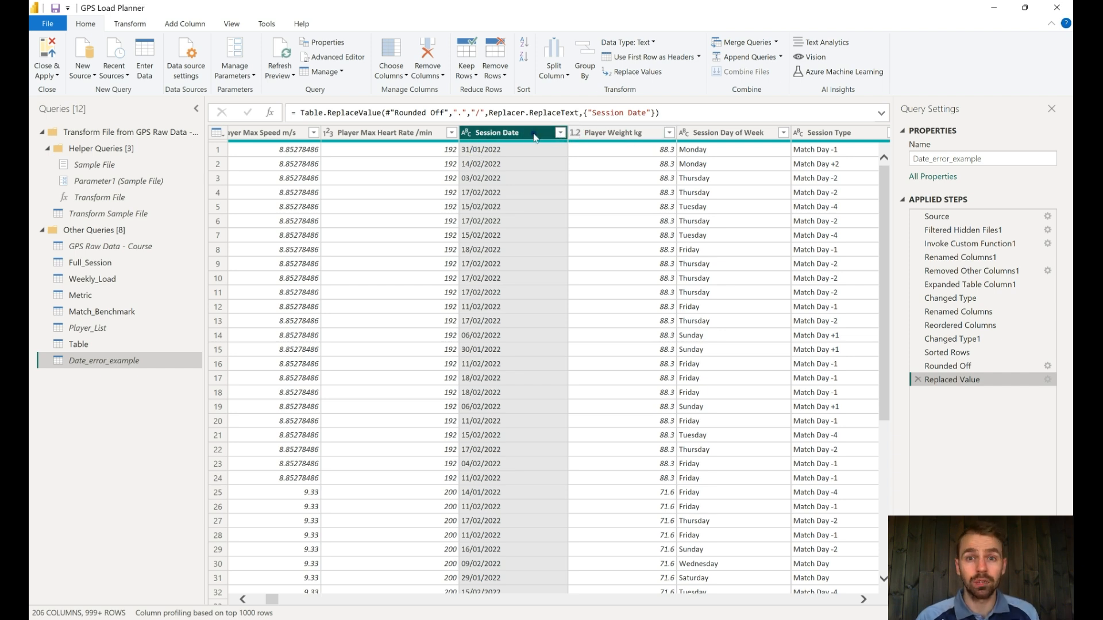
Convert Session Date to Date using the Norwegian, Bokmål (Norway) locale
right_click(497, 149)
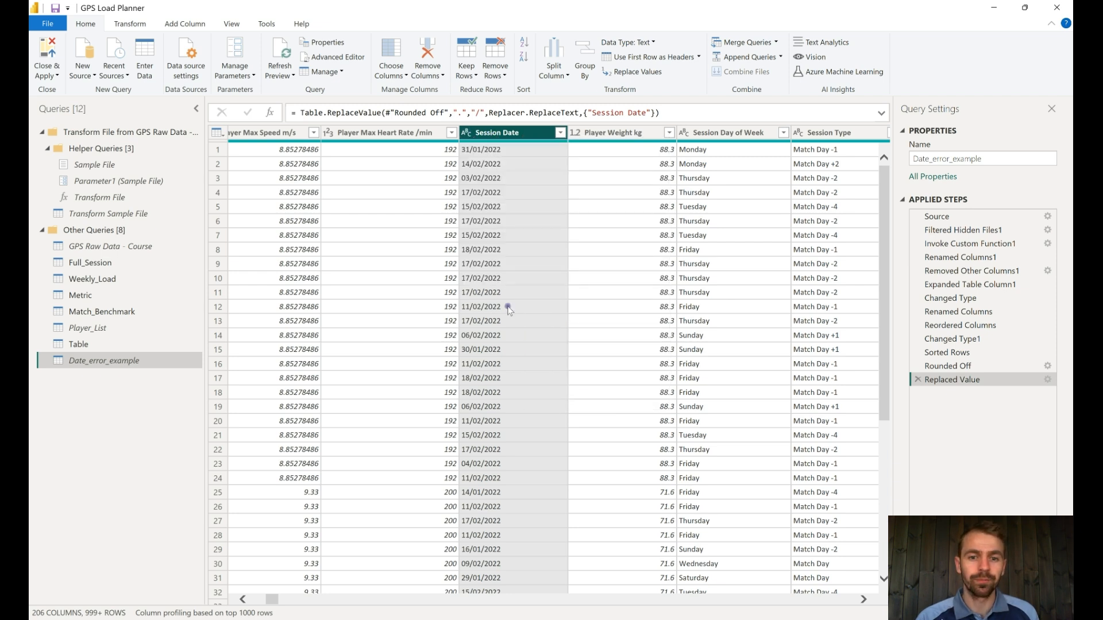
mouse_move(480, 299)
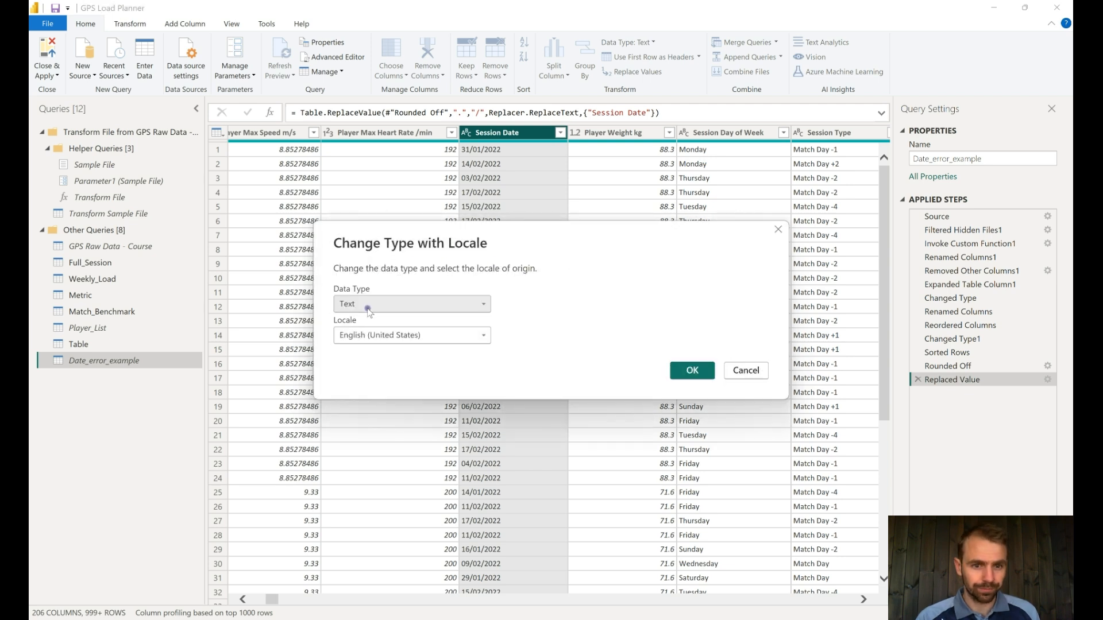
left_click(411, 303)
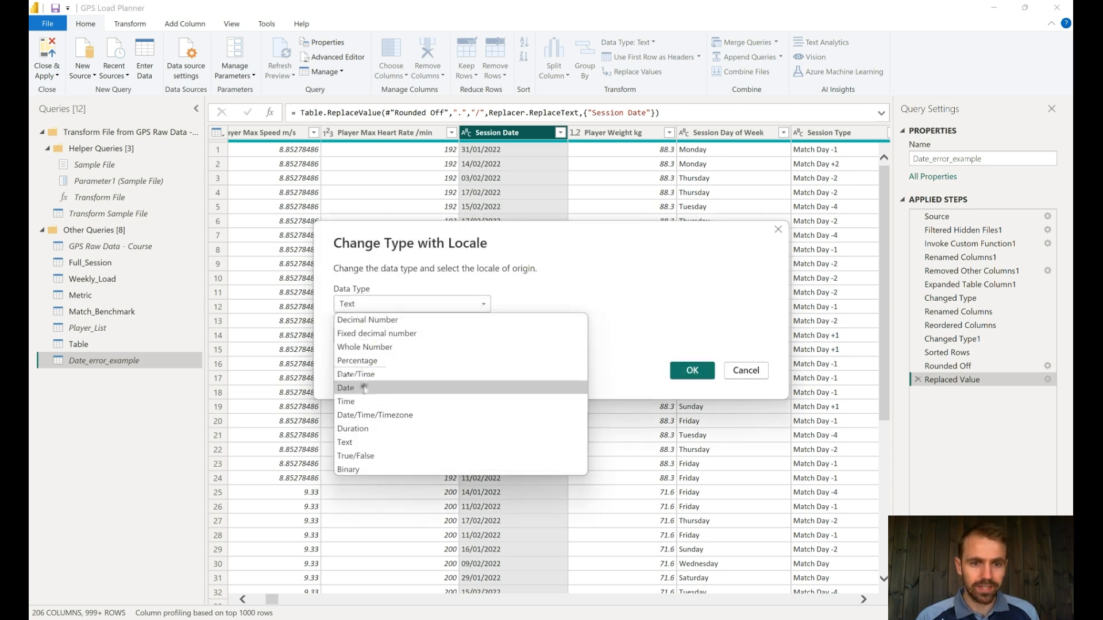
left_click(346, 388)
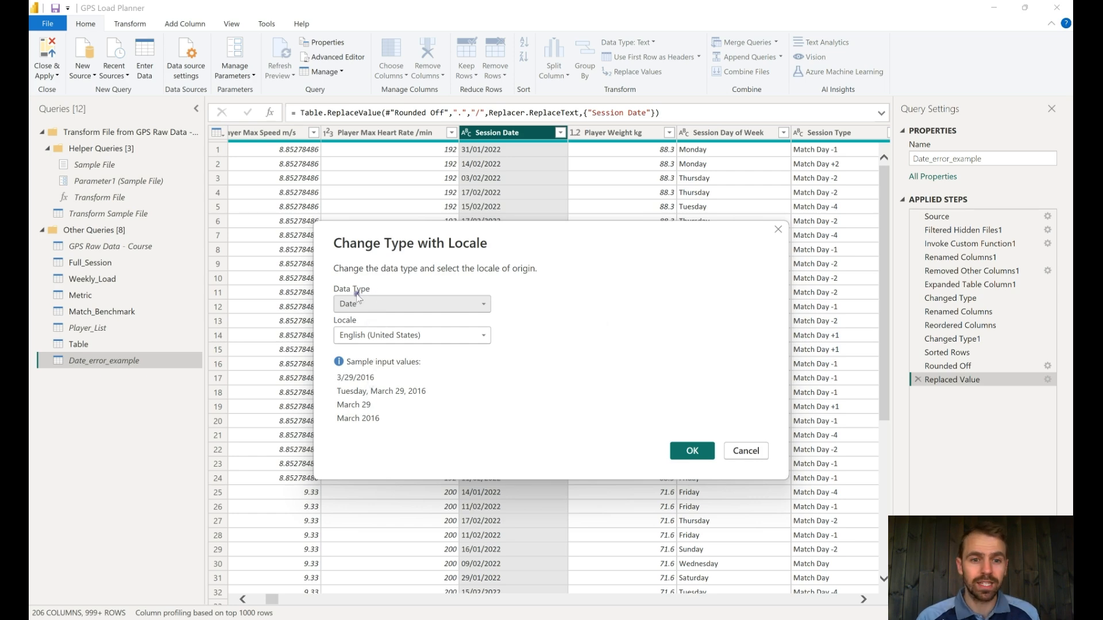
left_click(411, 335)
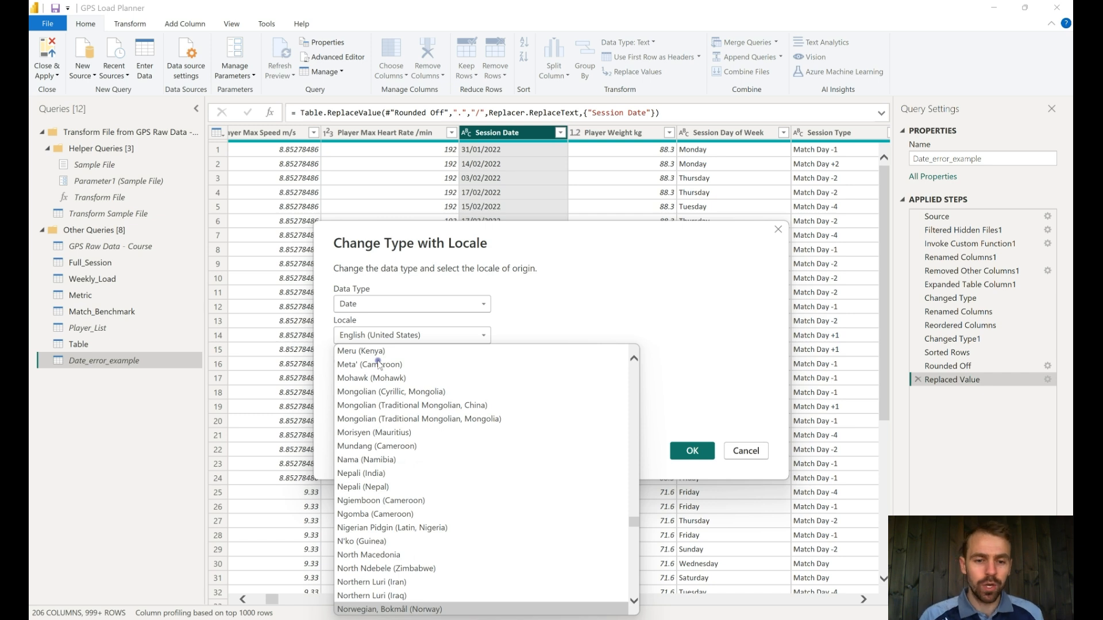
left_click(390, 609)
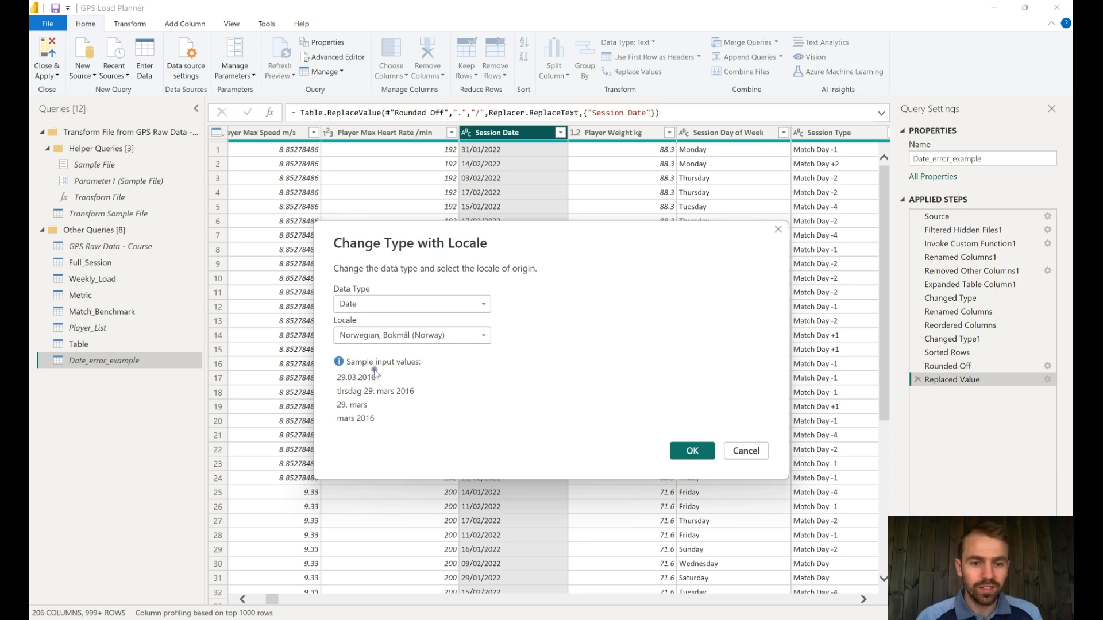
mouse_move(405, 365)
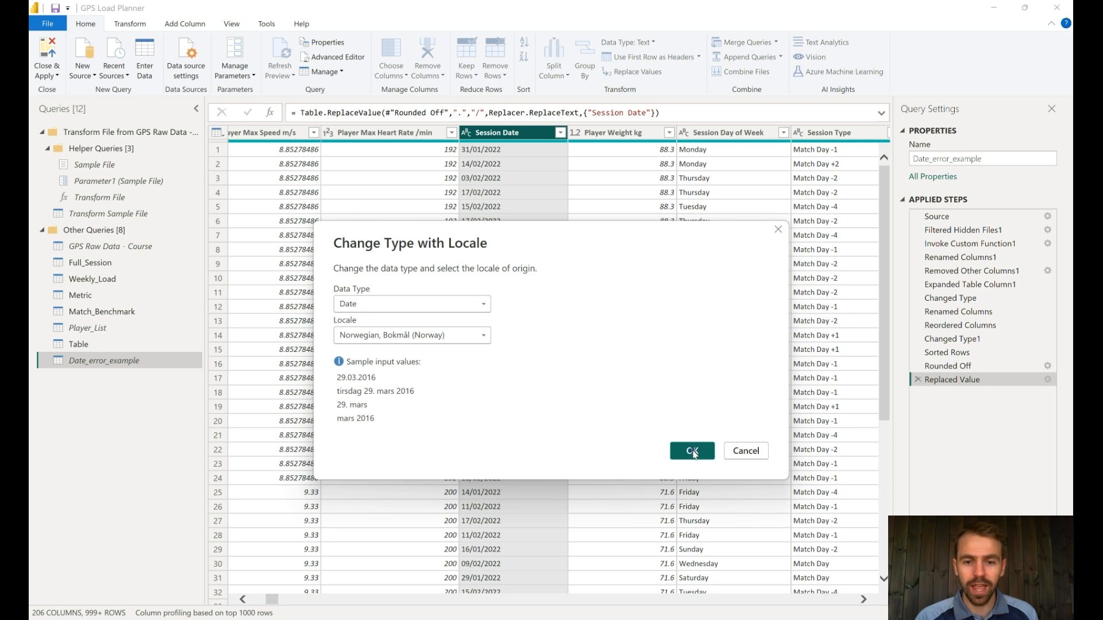
left_click(690, 450)
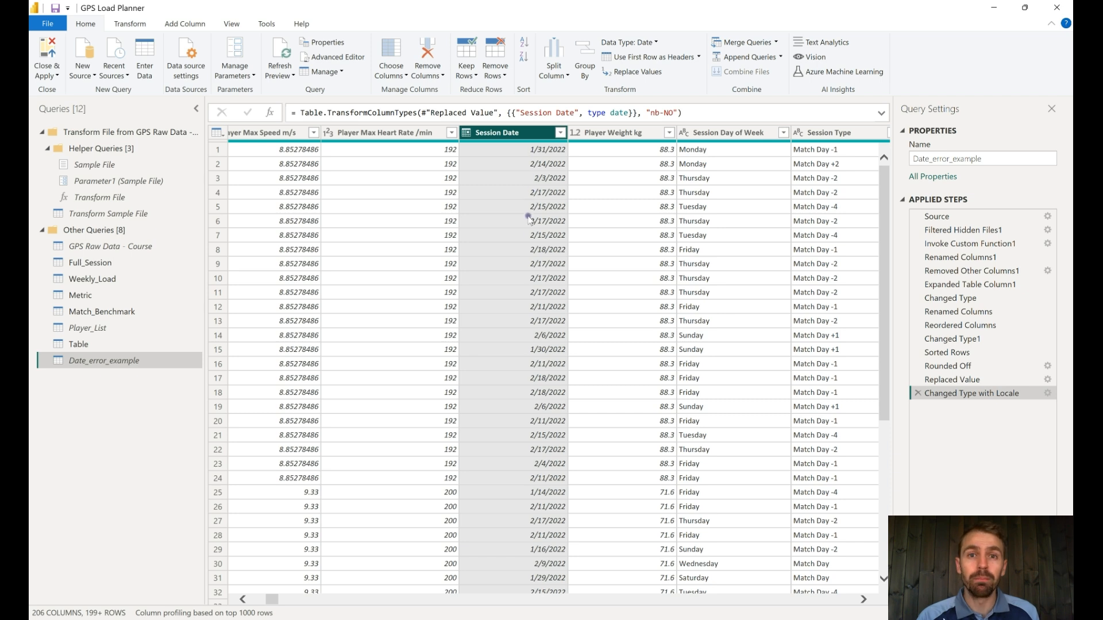
mouse_move(556, 184)
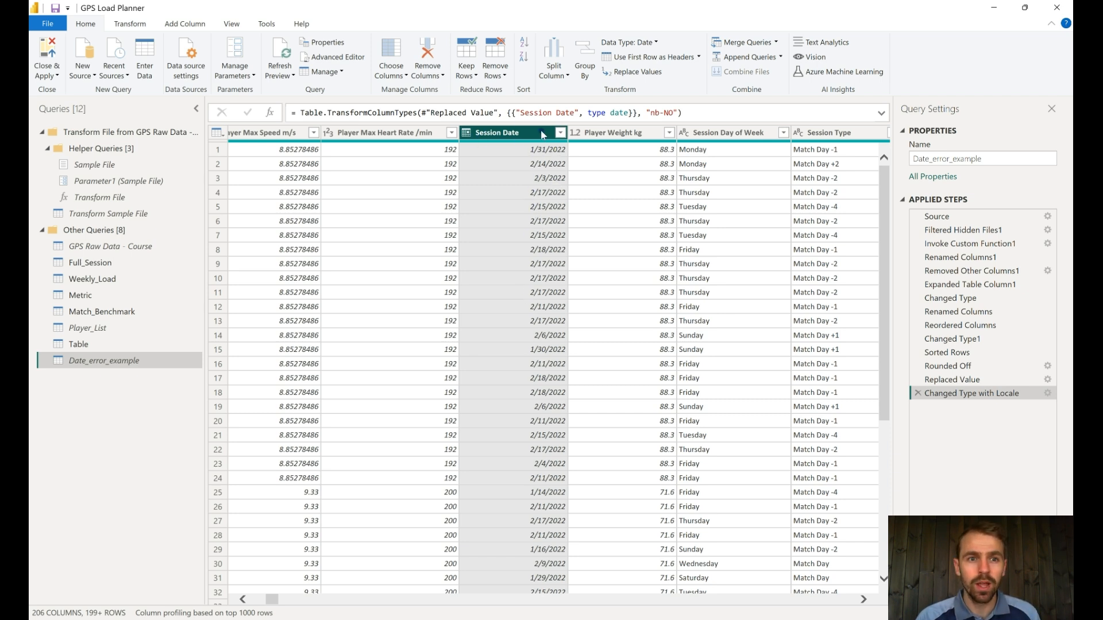
Show the Transform ribbon's Date transformation list (Age, Year, Month, Quarter, Week, Day)
left_click(129, 23)
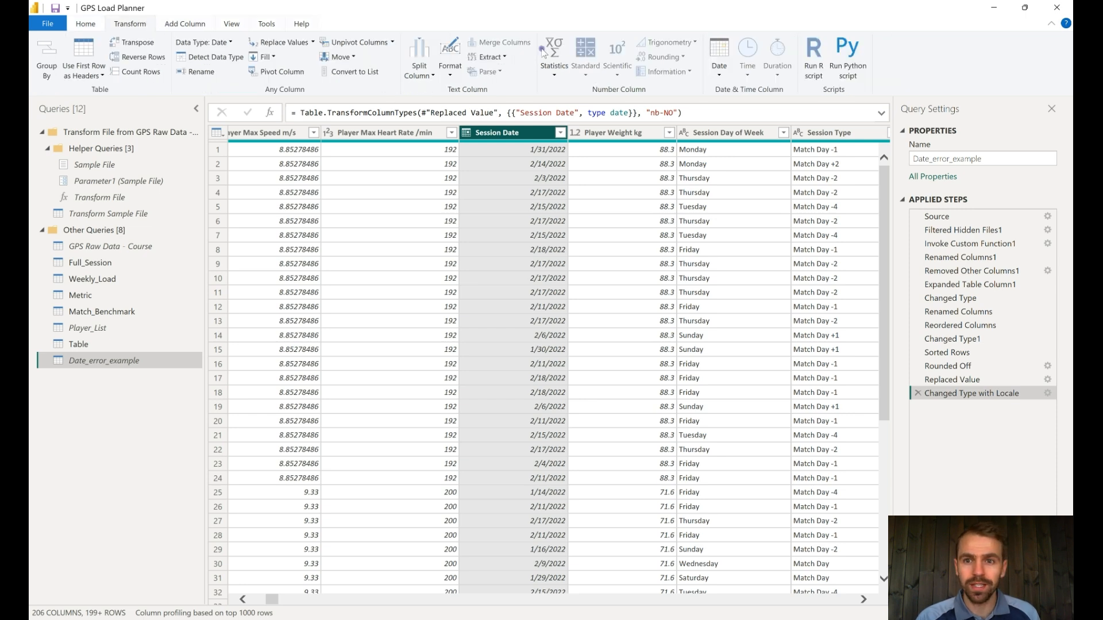
left_click(718, 53)
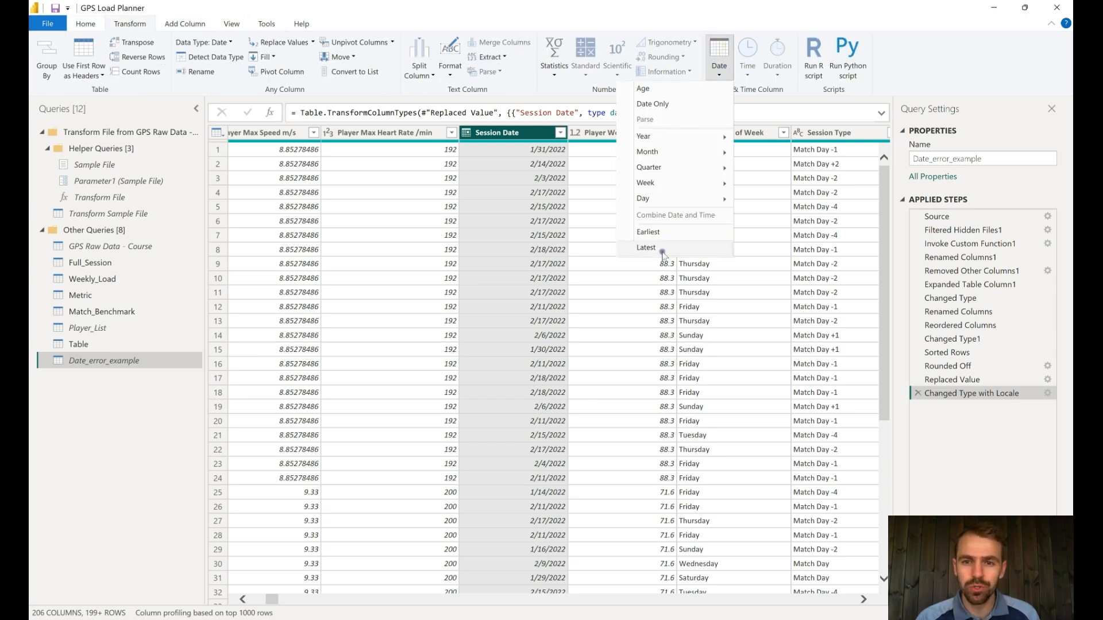